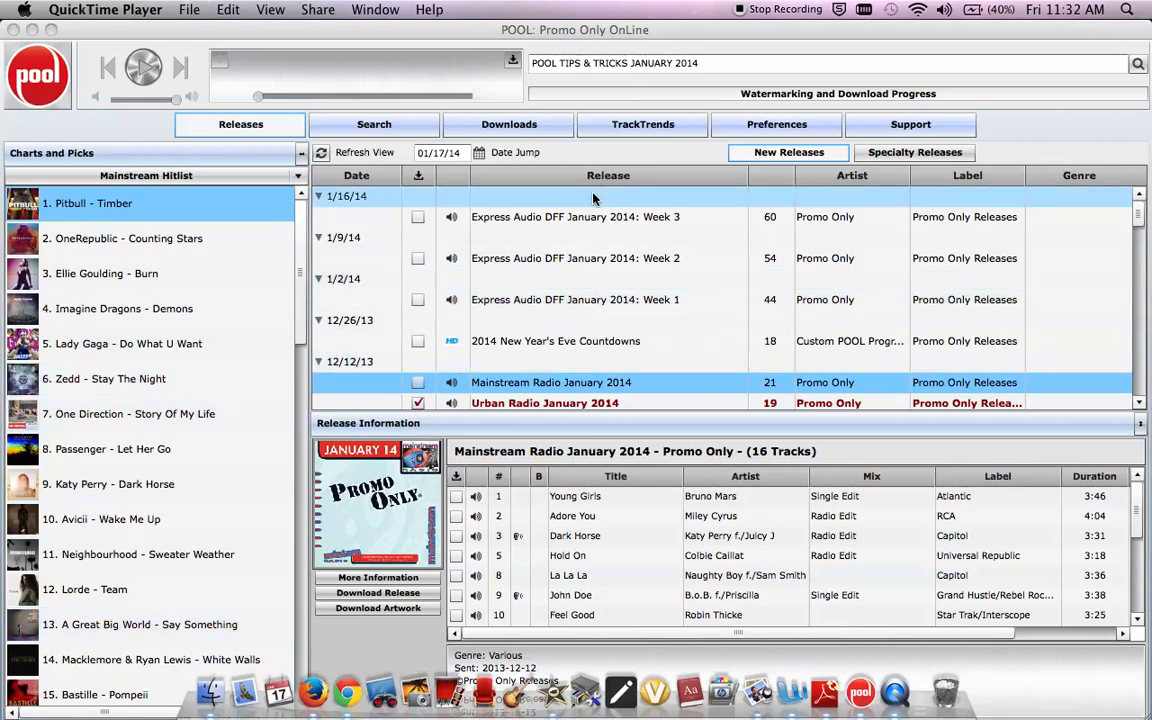
pyautogui.moveTo(788, 152)
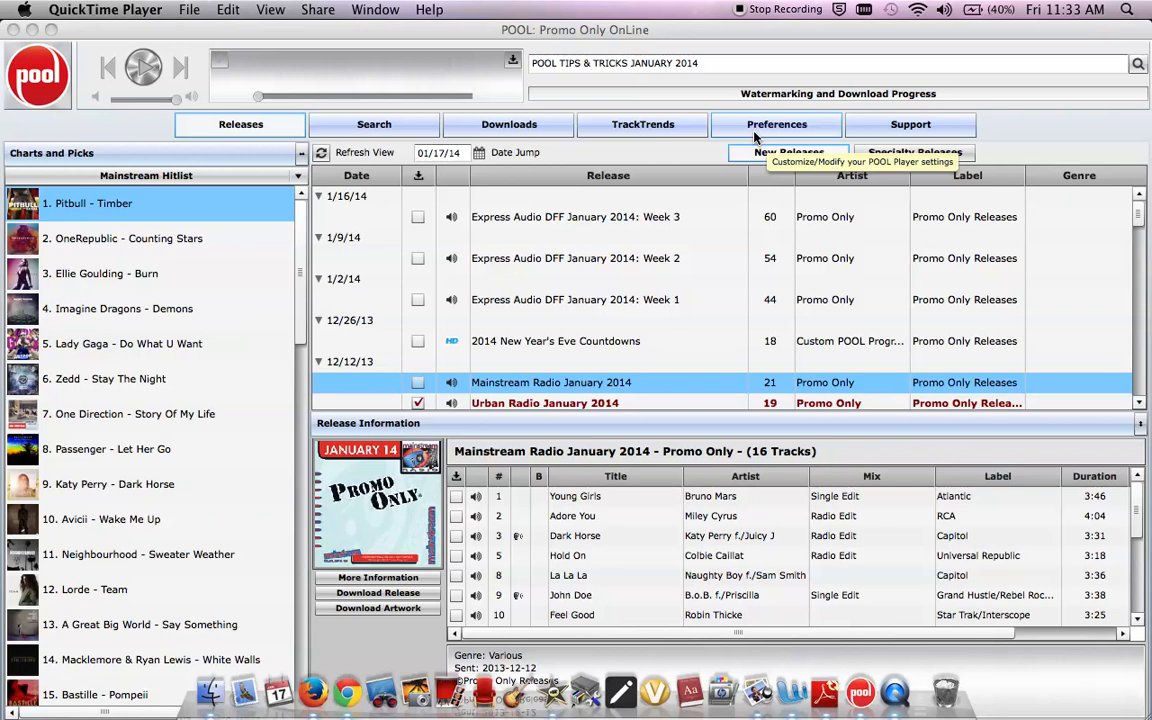
# Step: Turn on 'Create folder for issue downloads' under Download Options in Preferences
pyautogui.click(776, 124)
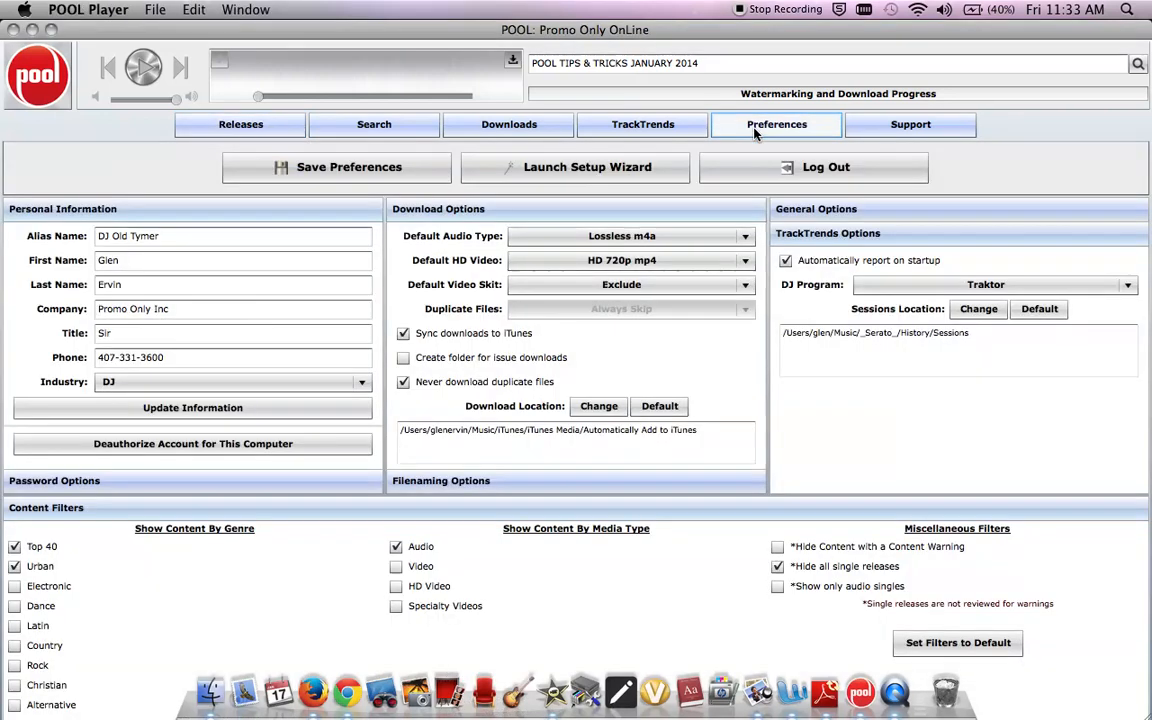
pyautogui.moveTo(660, 192)
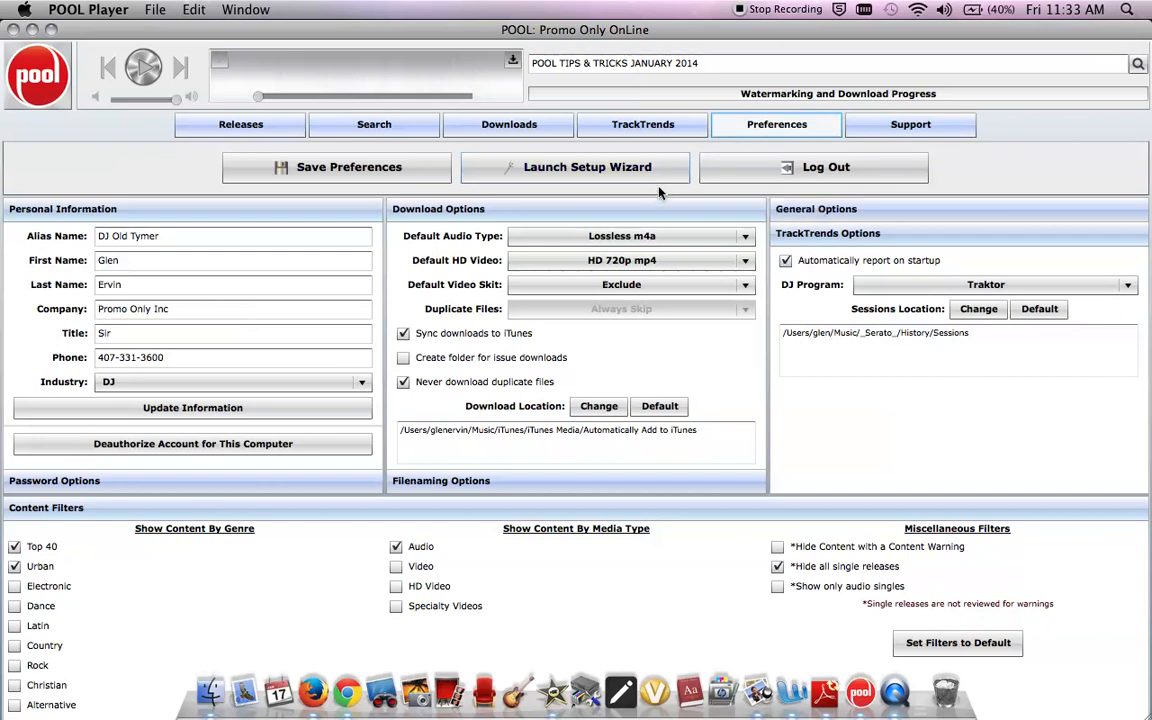
pyautogui.moveTo(506, 412)
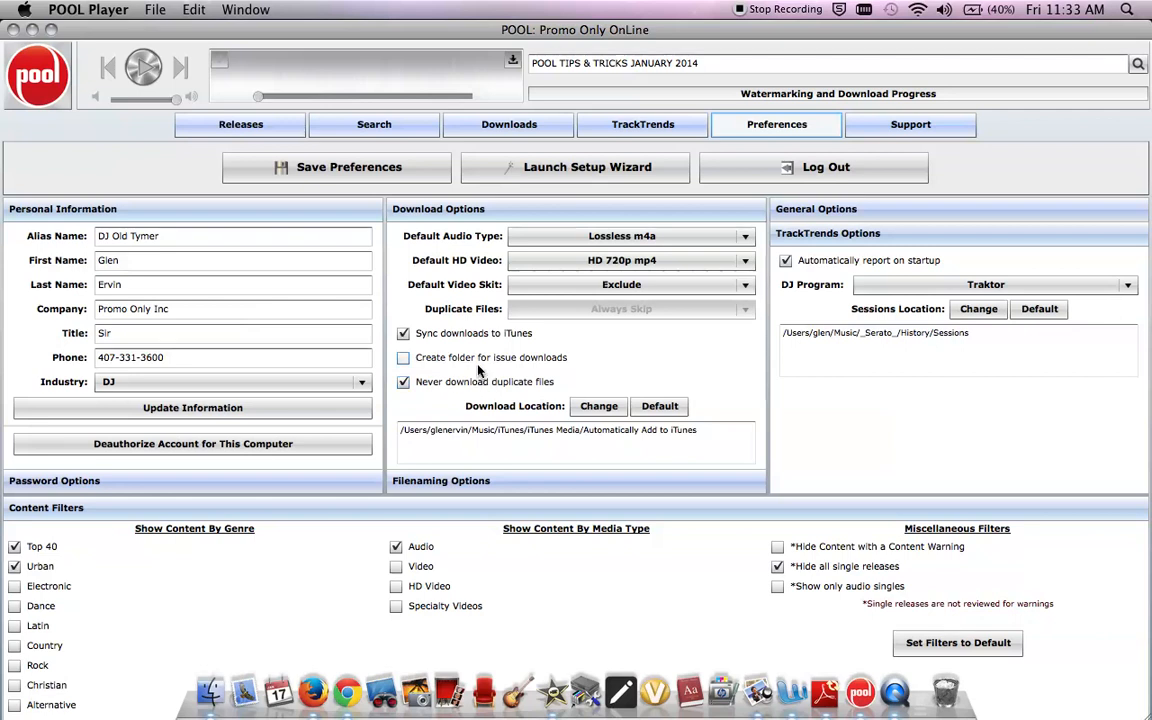
pyautogui.moveTo(476, 370)
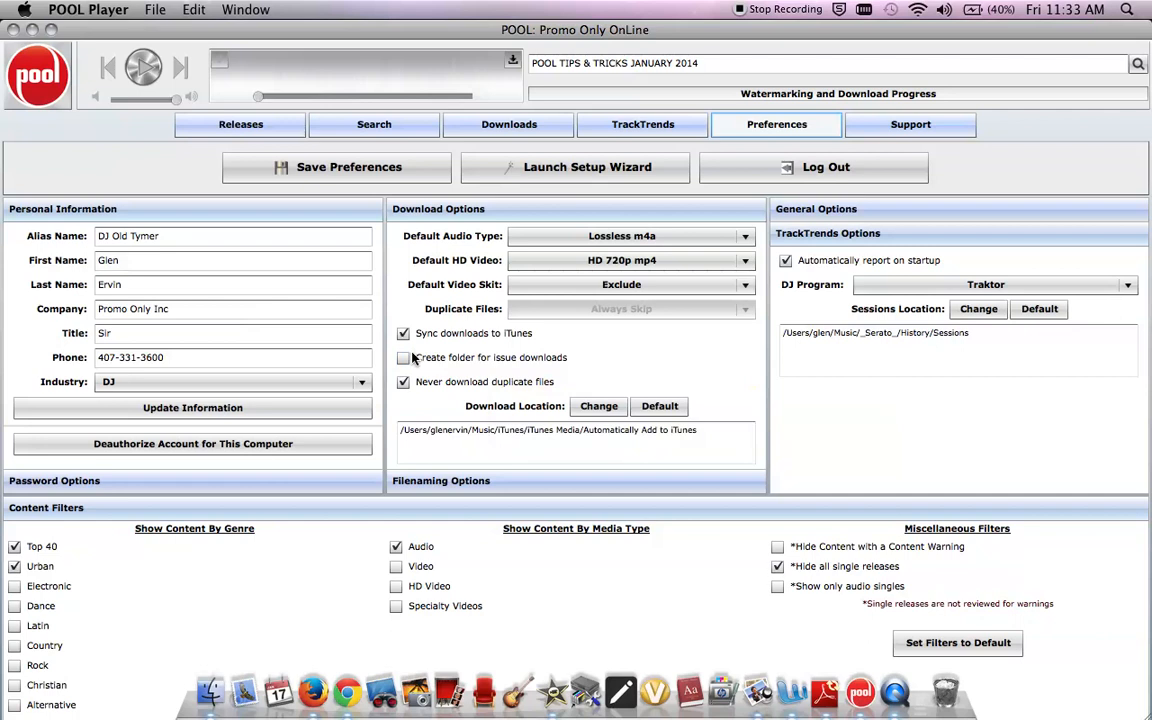
pyautogui.click(404, 356)
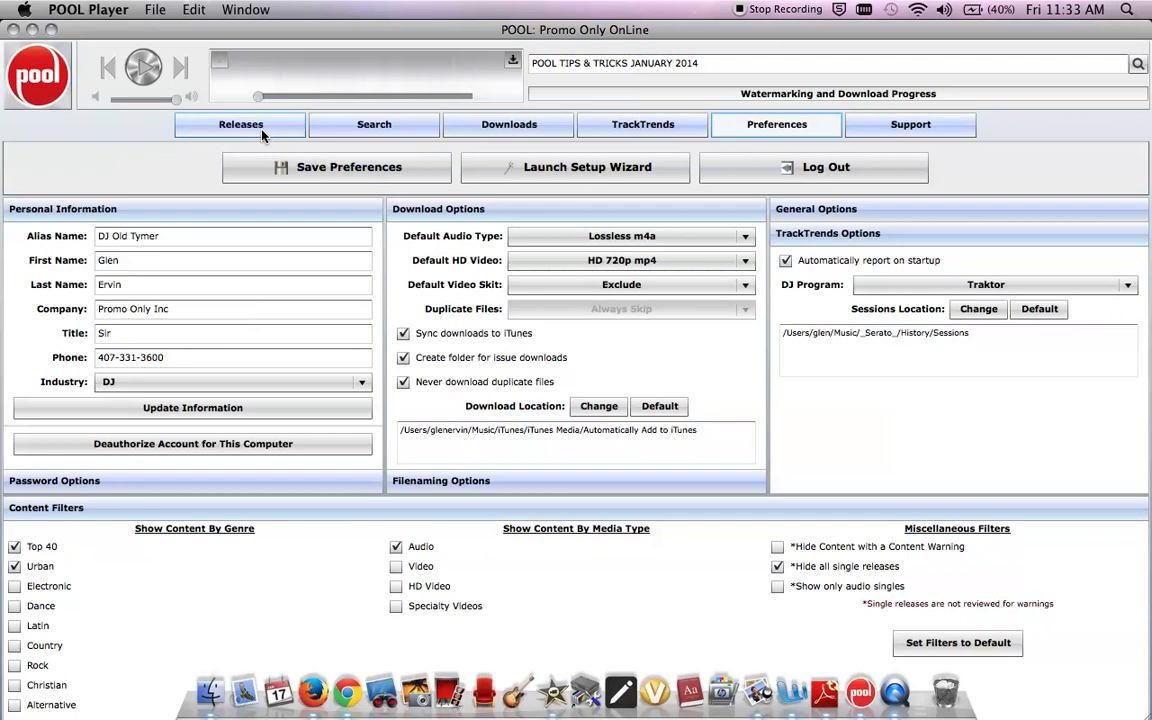
pyautogui.moveTo(240, 124)
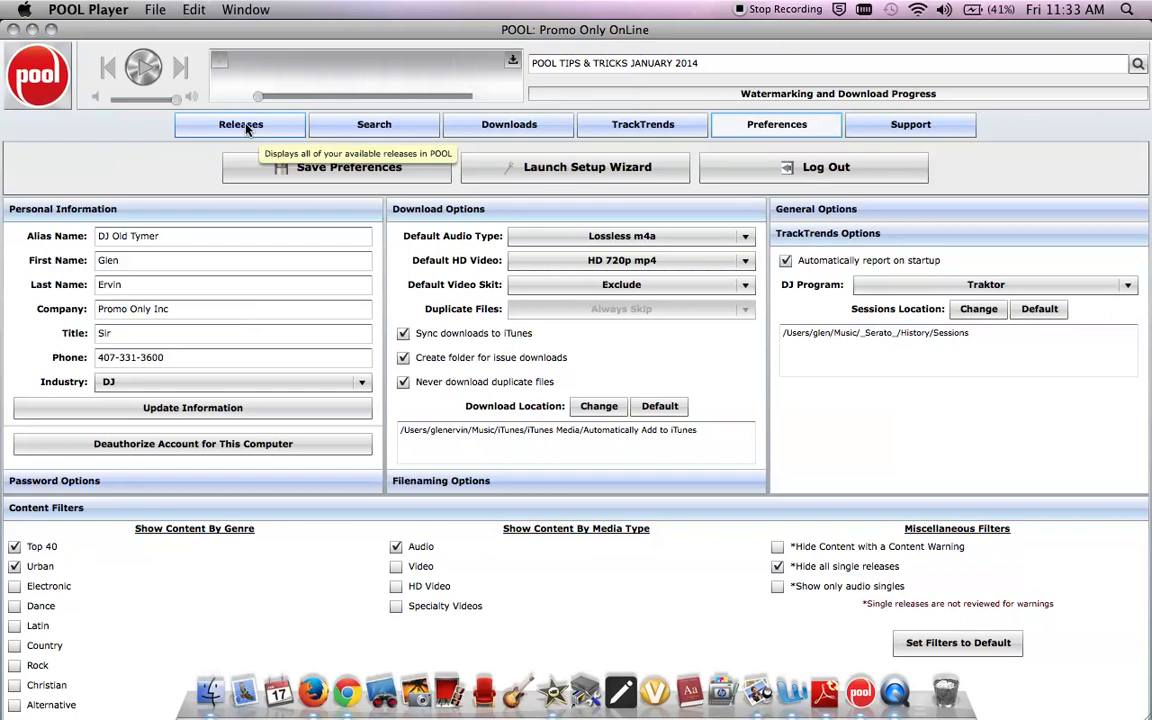
# Step: Show the releases list with Mainstream Radio January 2014 selected and its 16-track details displayed
pyautogui.click(240, 124)
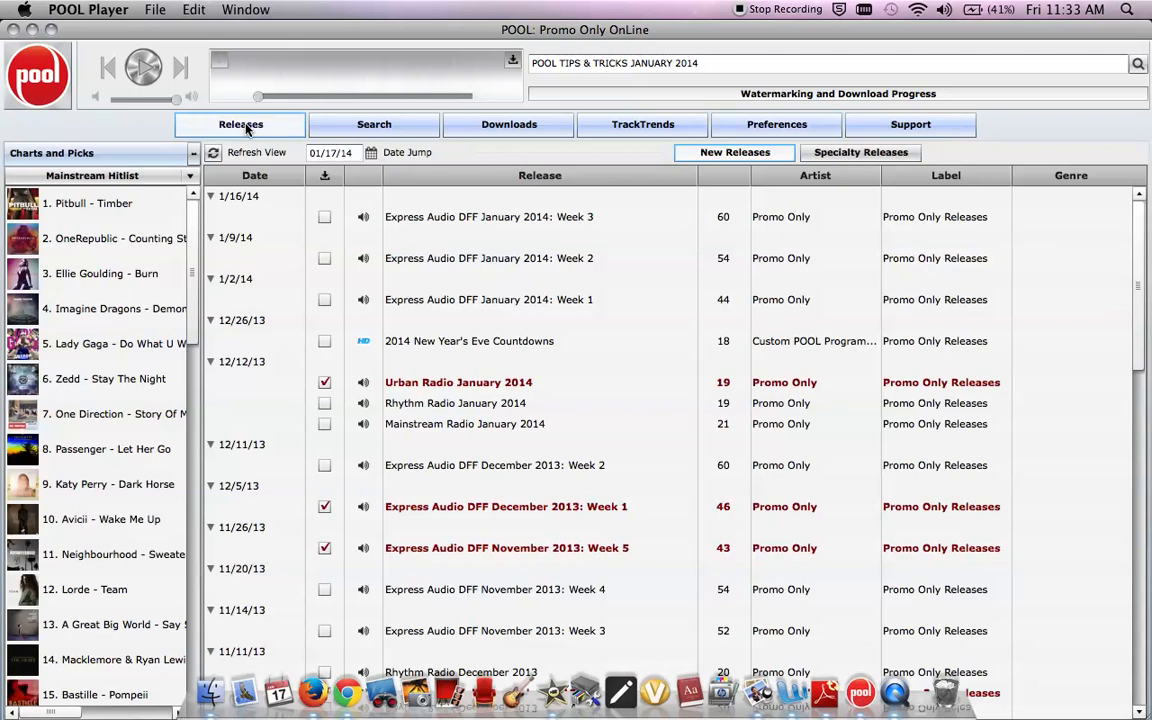
pyautogui.click(456, 404)
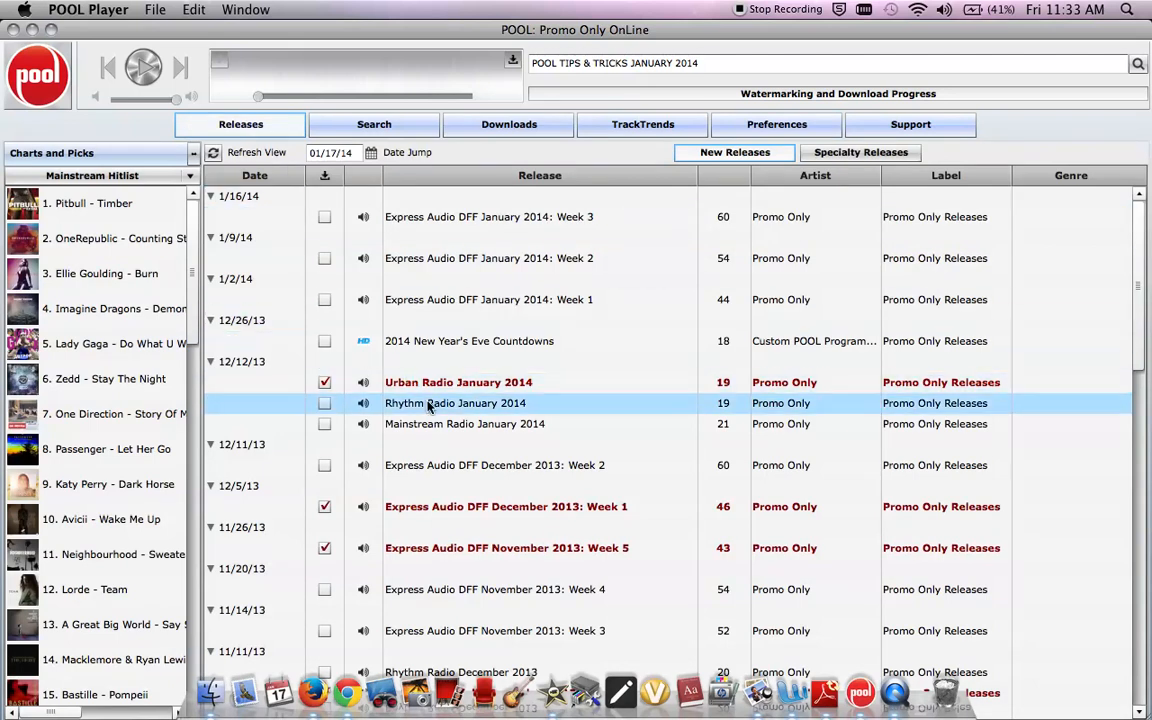
pyautogui.click(464, 424)
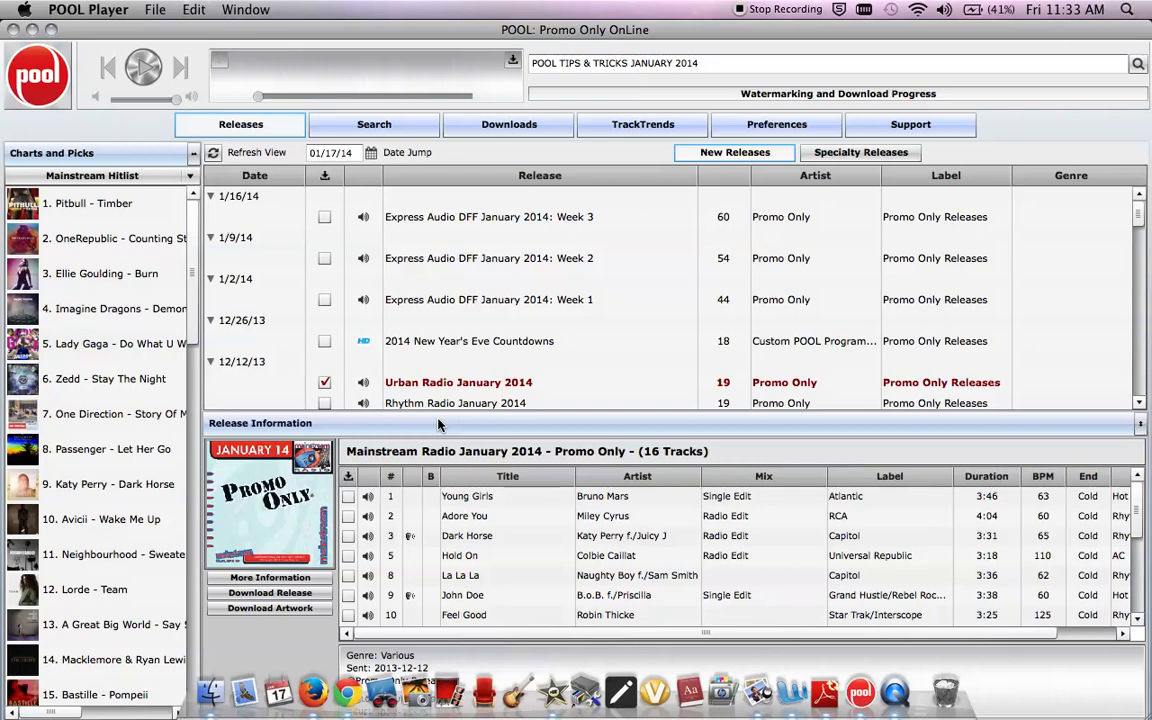
pyautogui.click(456, 402)
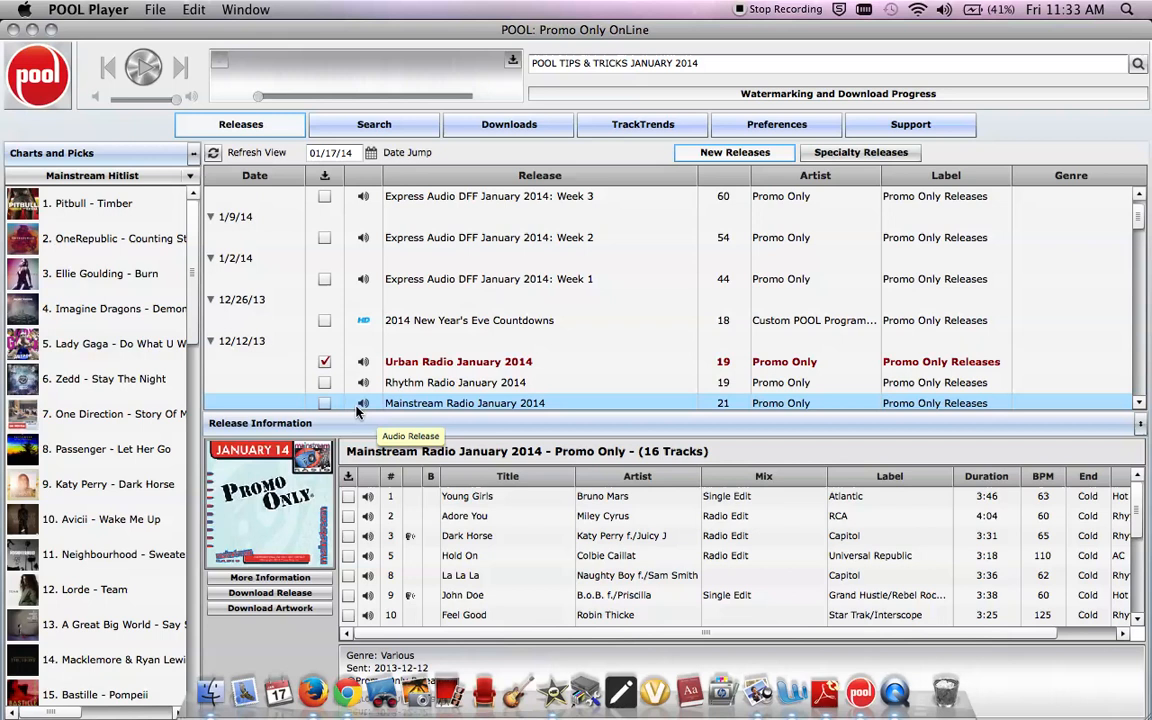
# Step: Mark Mainstream Radio January 2014 for download, confirm it in the Downloads queue, and return to Releases
pyautogui.click(324, 404)
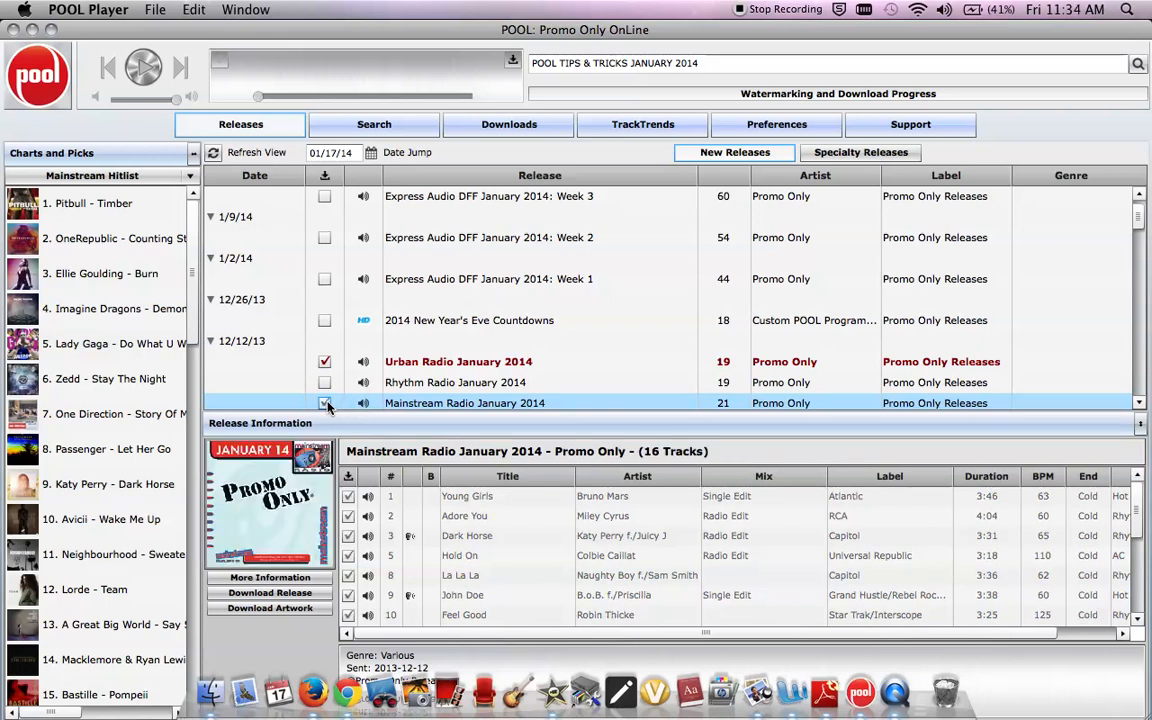
pyautogui.click(268, 592)
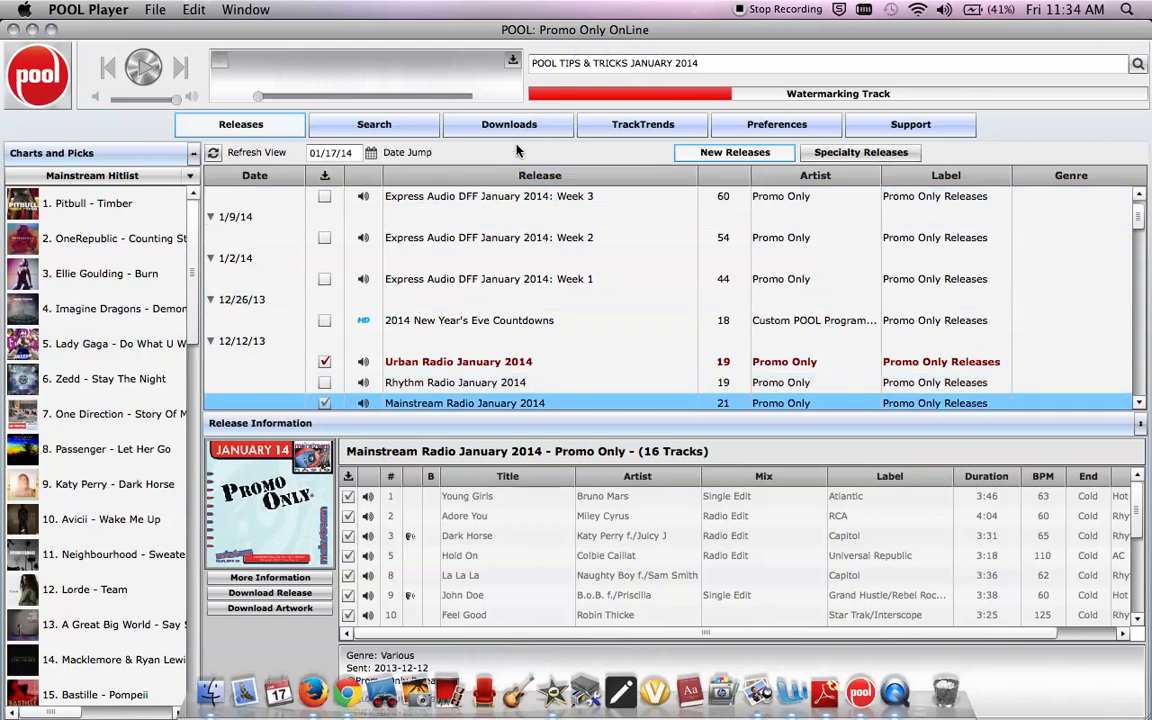
pyautogui.click(508, 124)
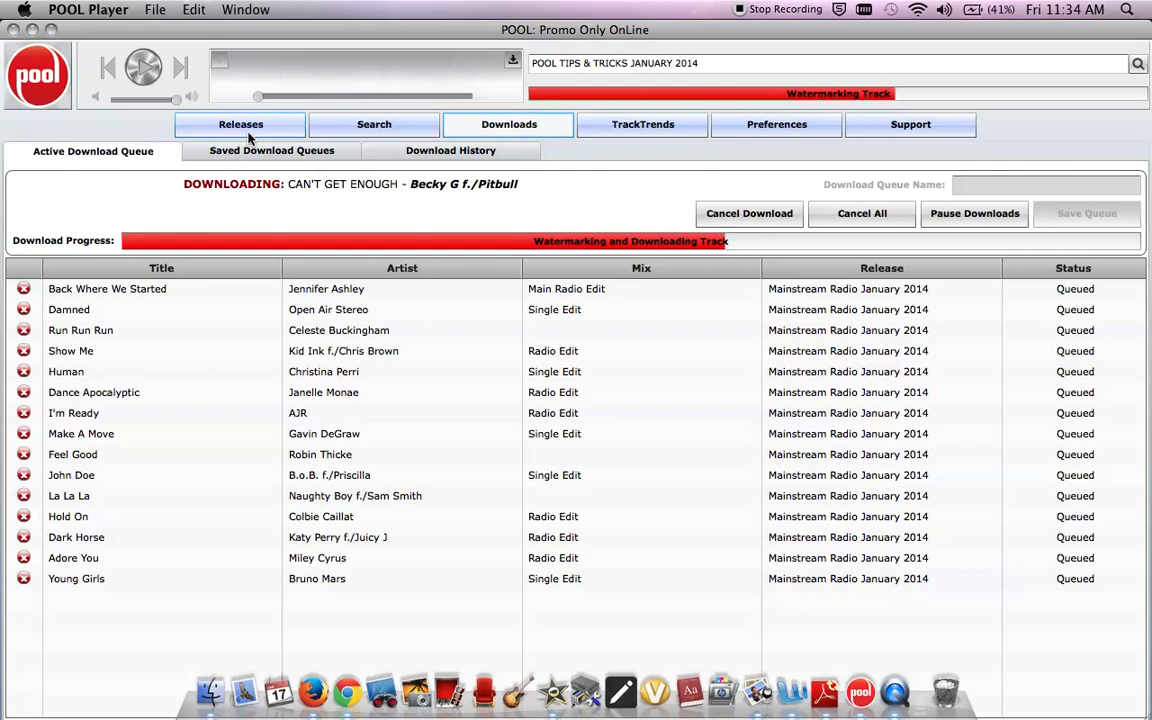
pyautogui.click(240, 124)
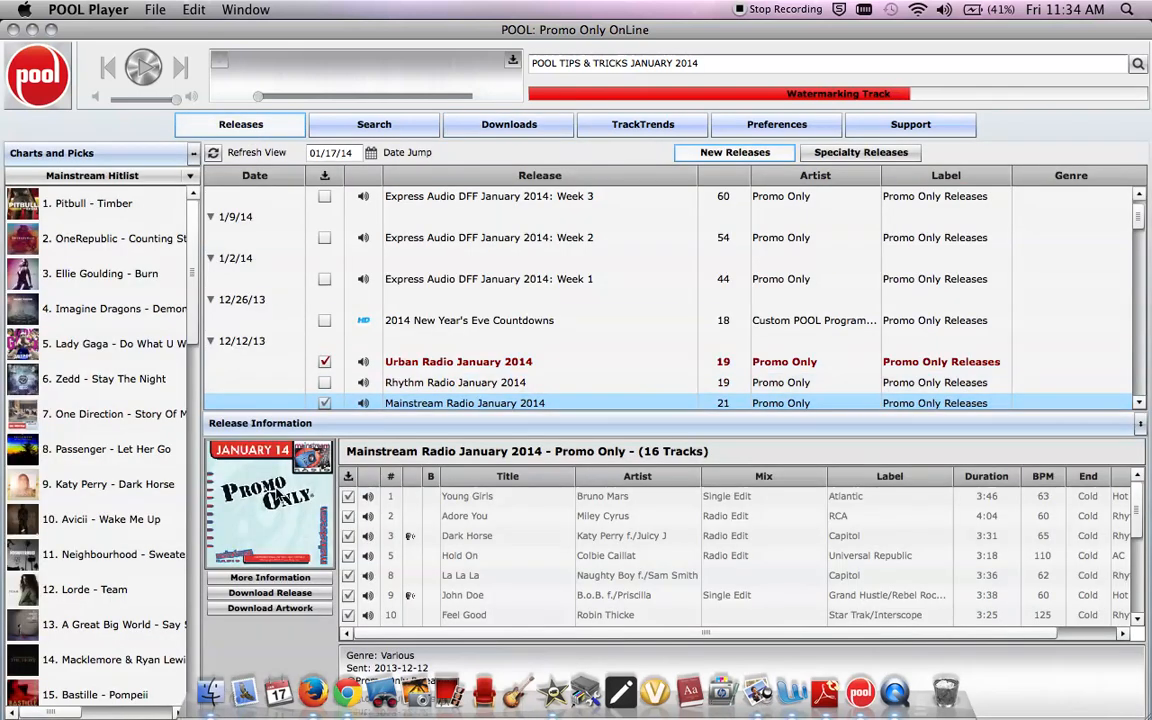